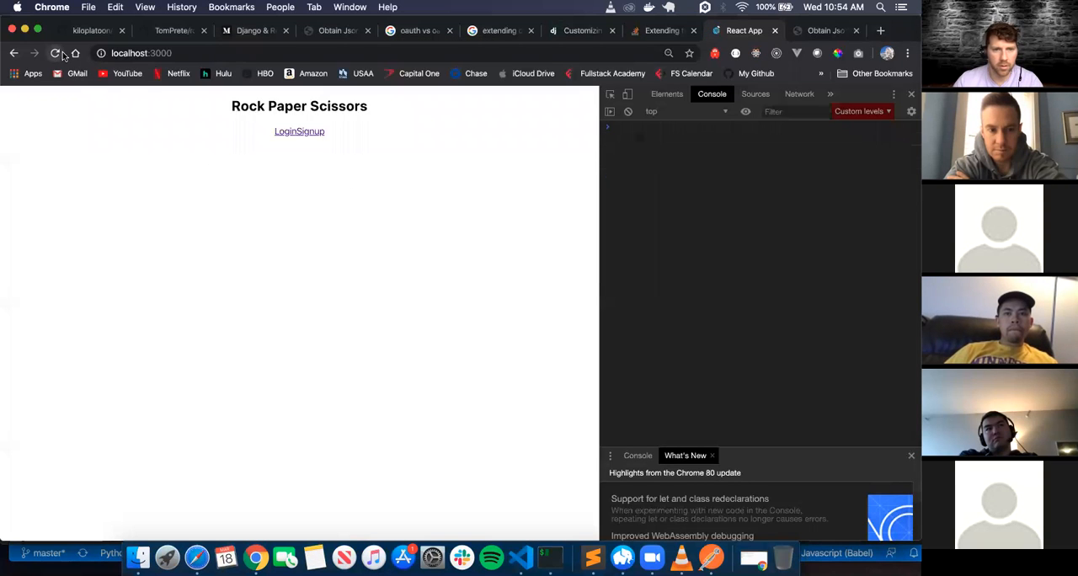
Reload the app in Chrome and scroll the console to see the stored rps-token.
click(55, 52)
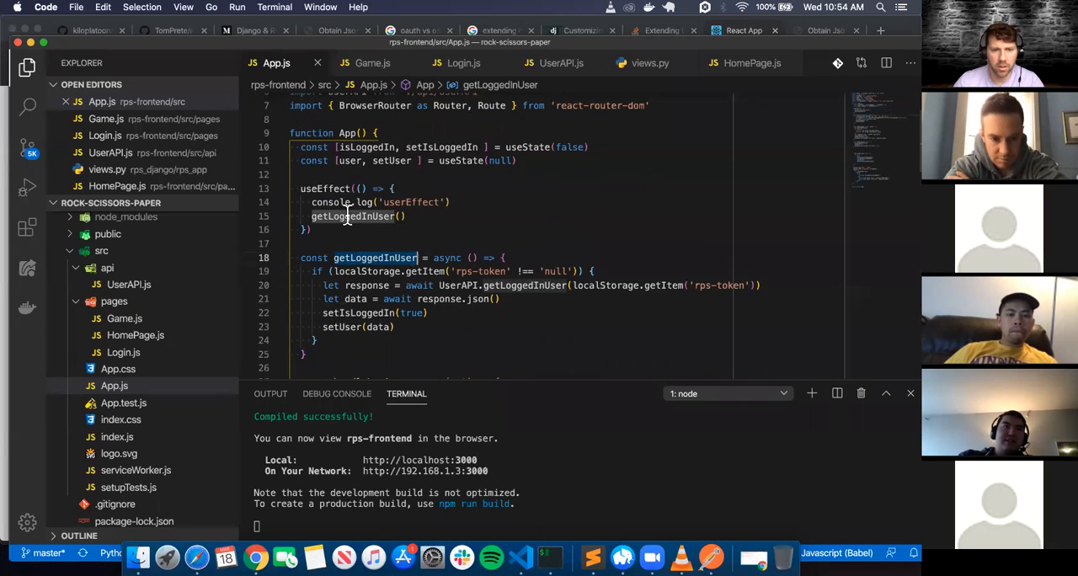
scroll(down, 3)
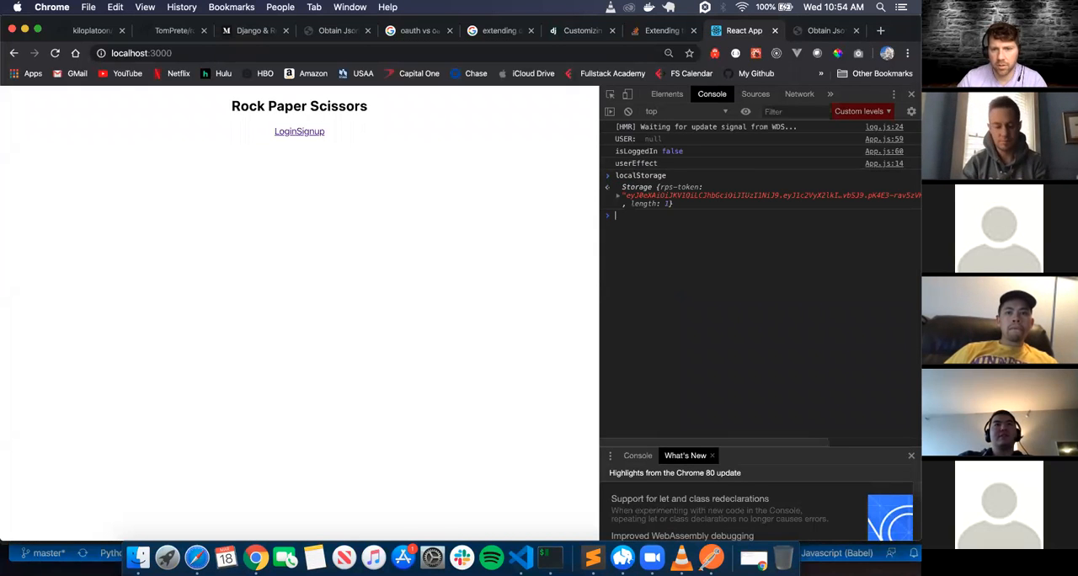
Change the token check in getLoggedInUser to compare against the string 'null'.
click(608, 187)
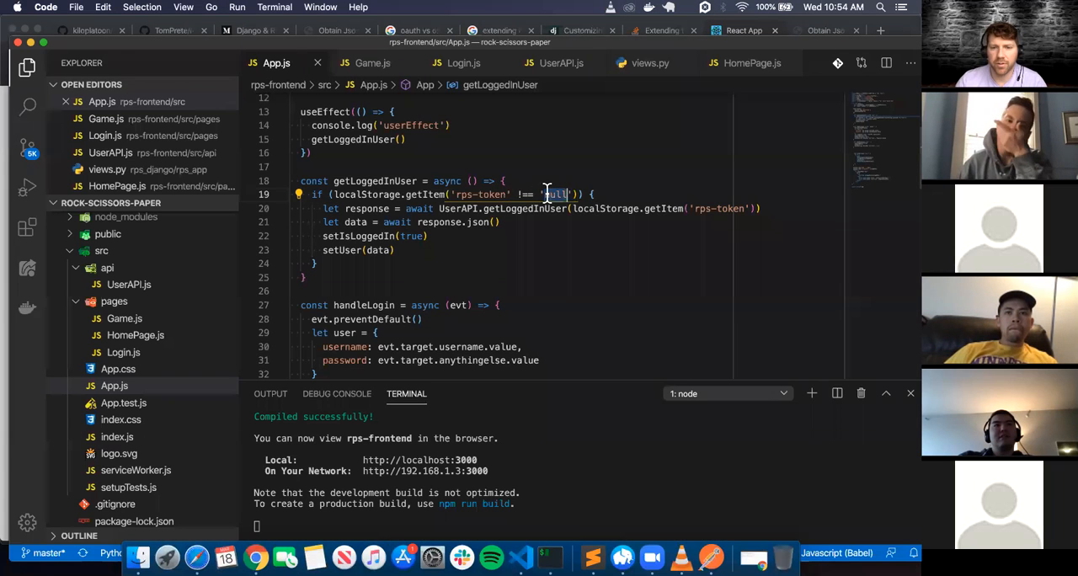
text(n)
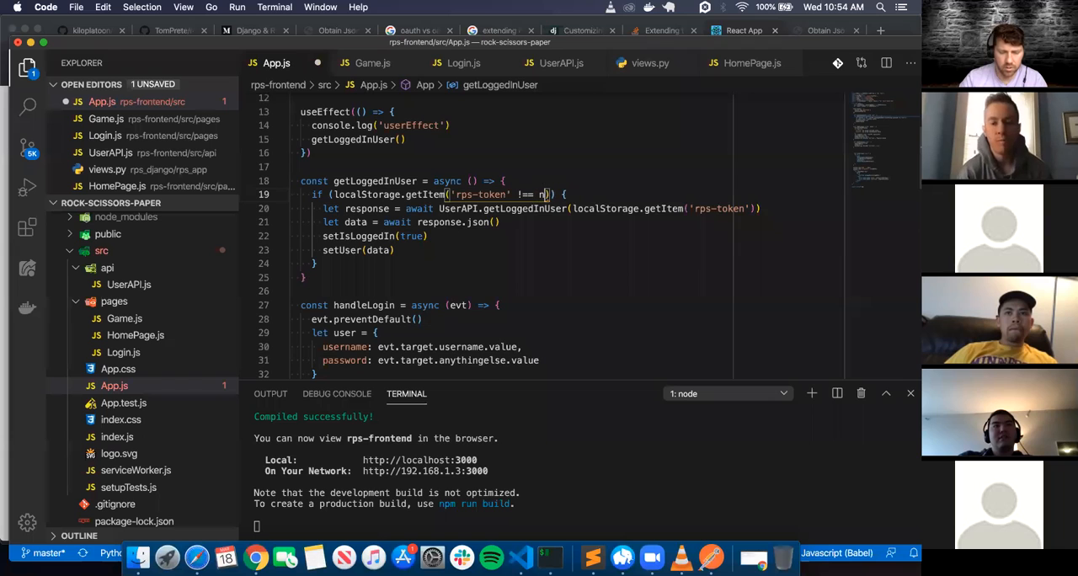
text(ull)
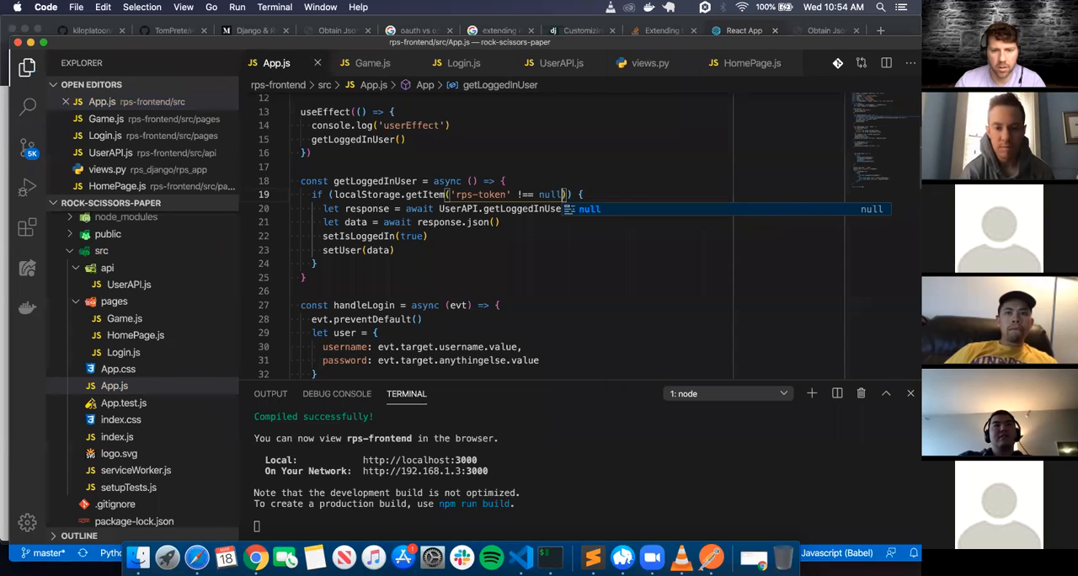
click(255, 557)
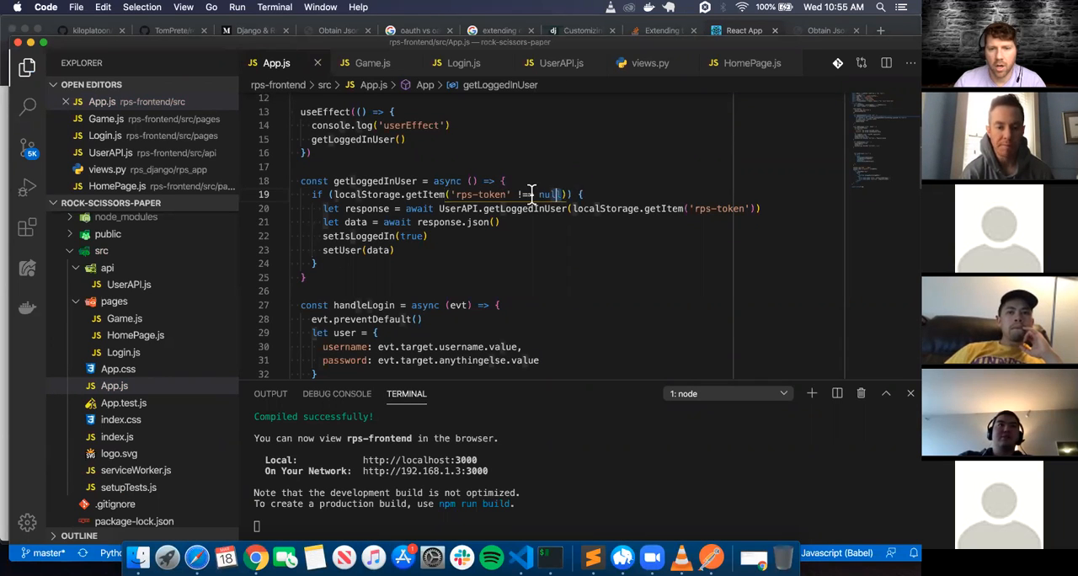
Add console.log(localStorage.getItem('rps-token')) above the token check.
key(Backspace)
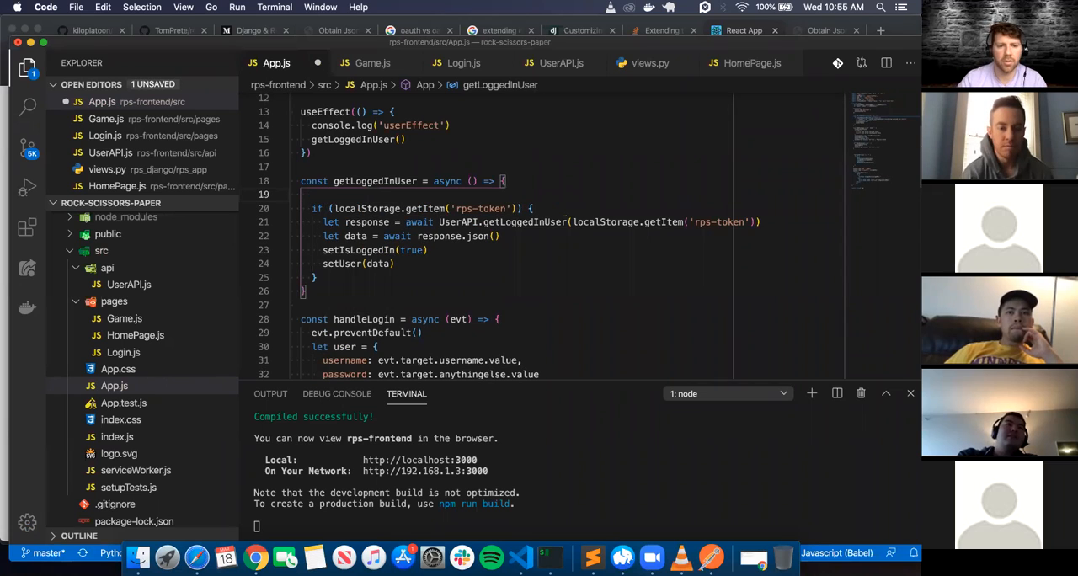
text(c)
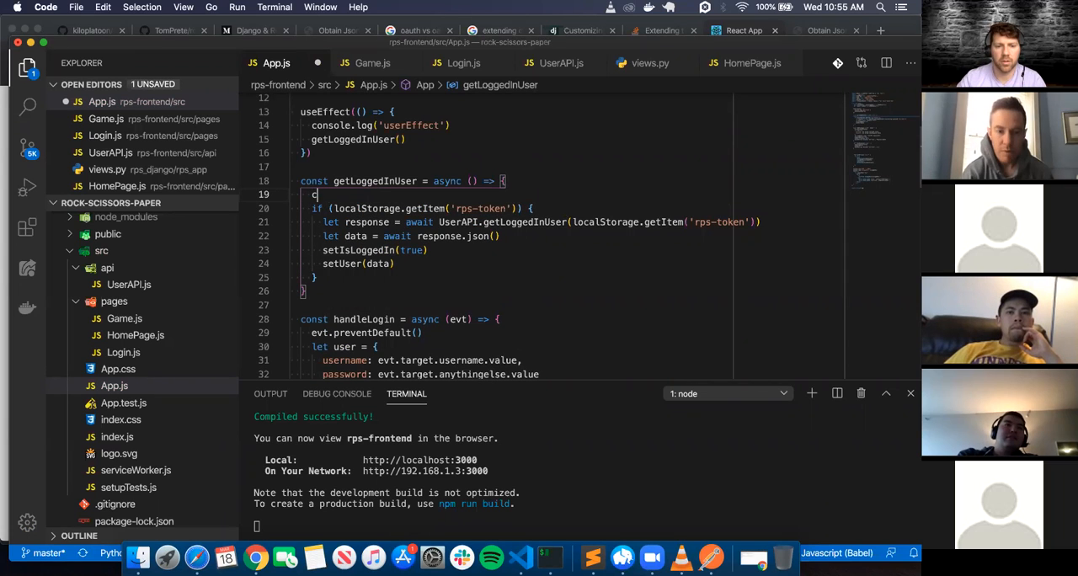
text(console.log(localStorage.getItem('rps-token)
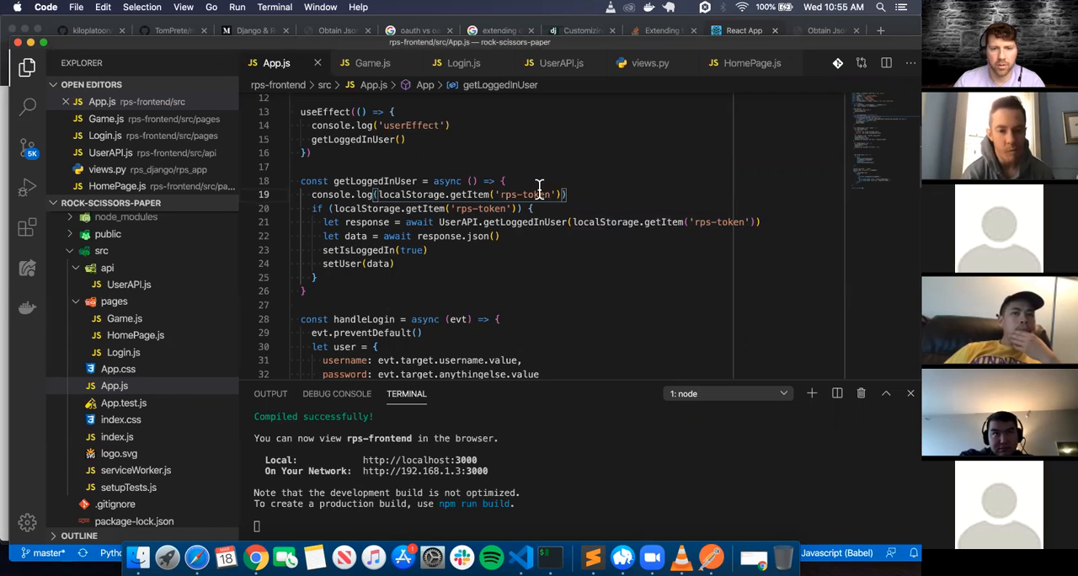
mouse_move(514, 208)
text( !== ')
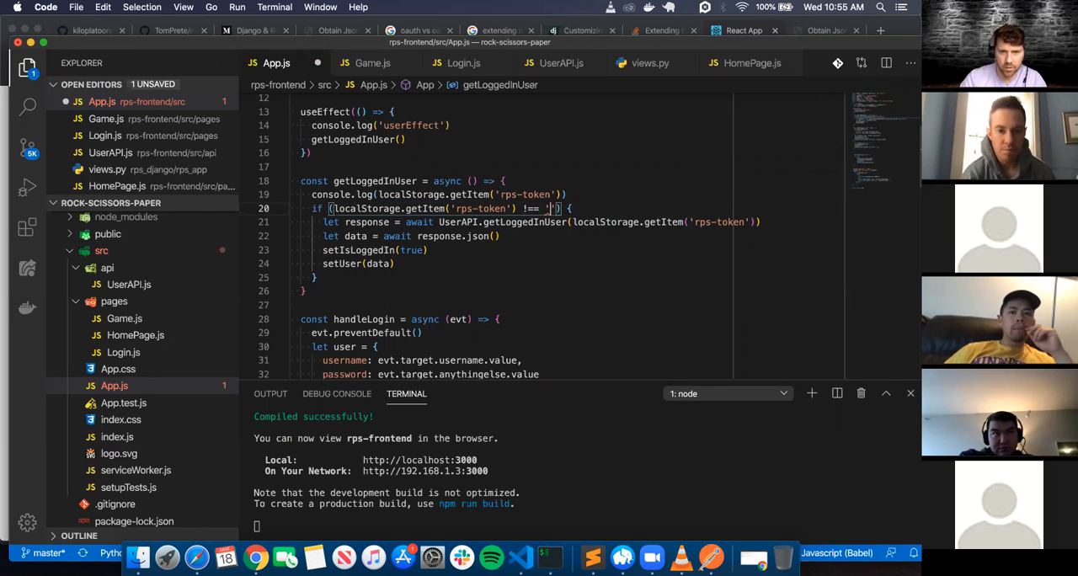
text(null)
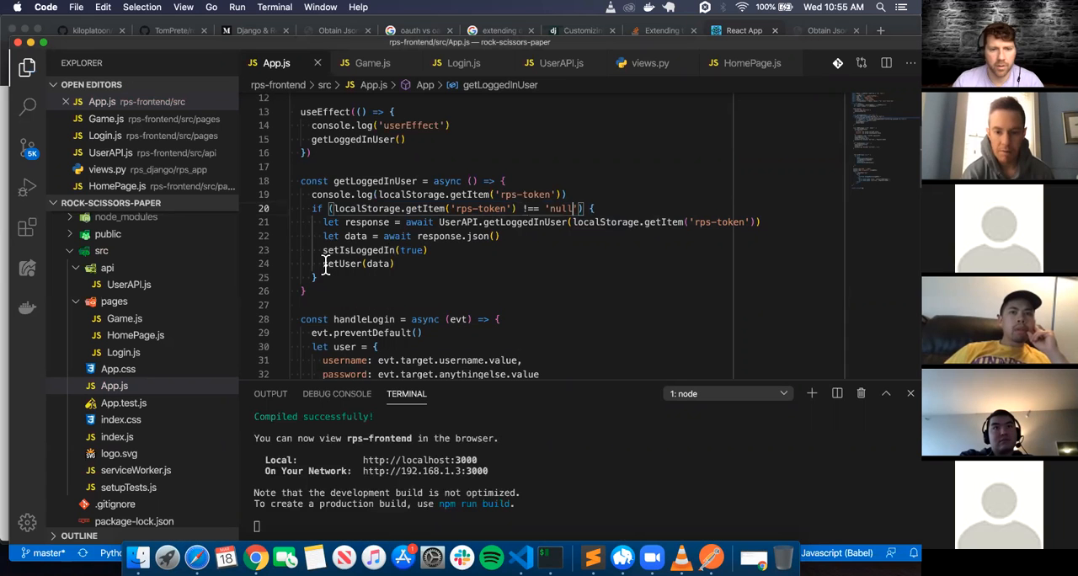
scroll(up, 3)
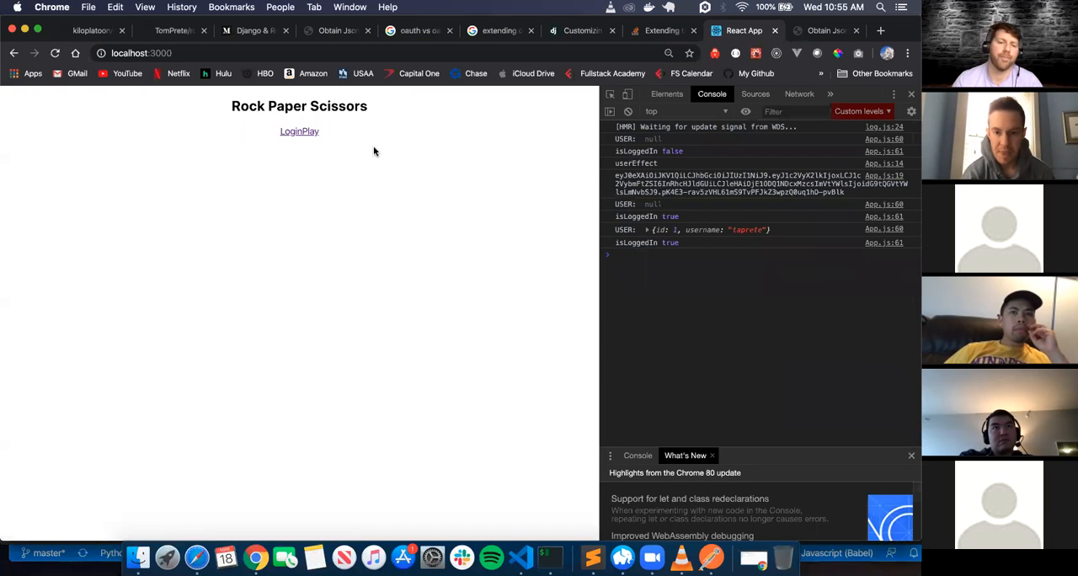
Log out of the app and inspect localStorage, which shows rps-token as 'null'.
click(291, 130)
text(lco)
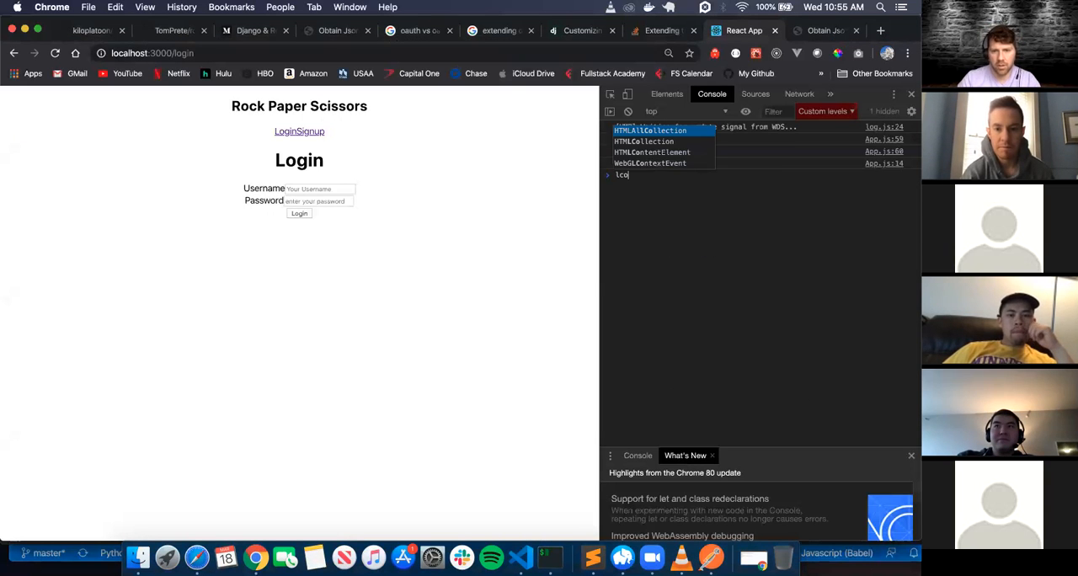
text(ocalStorage)
key(Return)
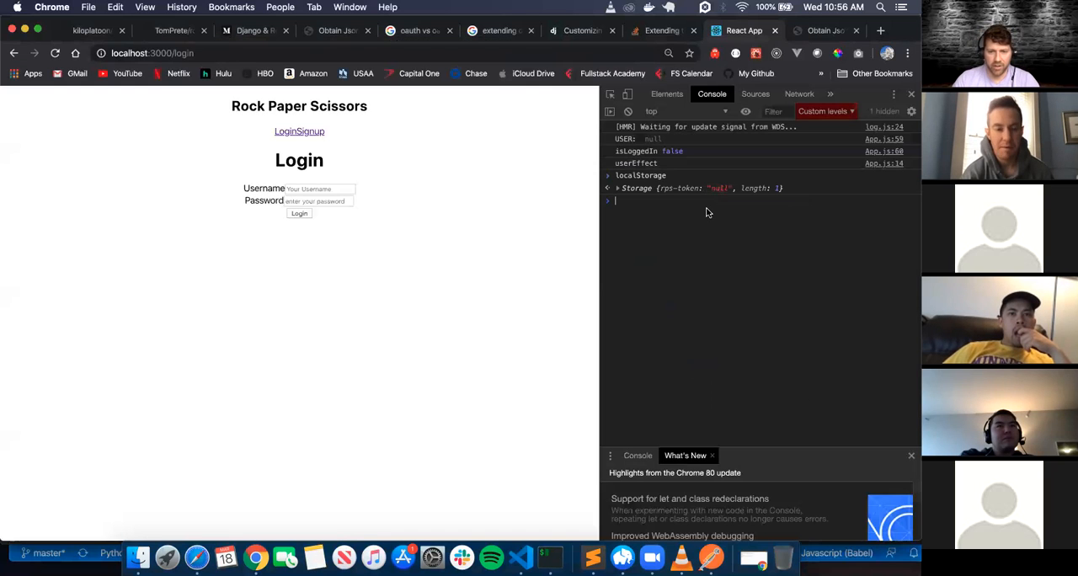
text(localStorage.getItem('rps-token') !== 'null') {)
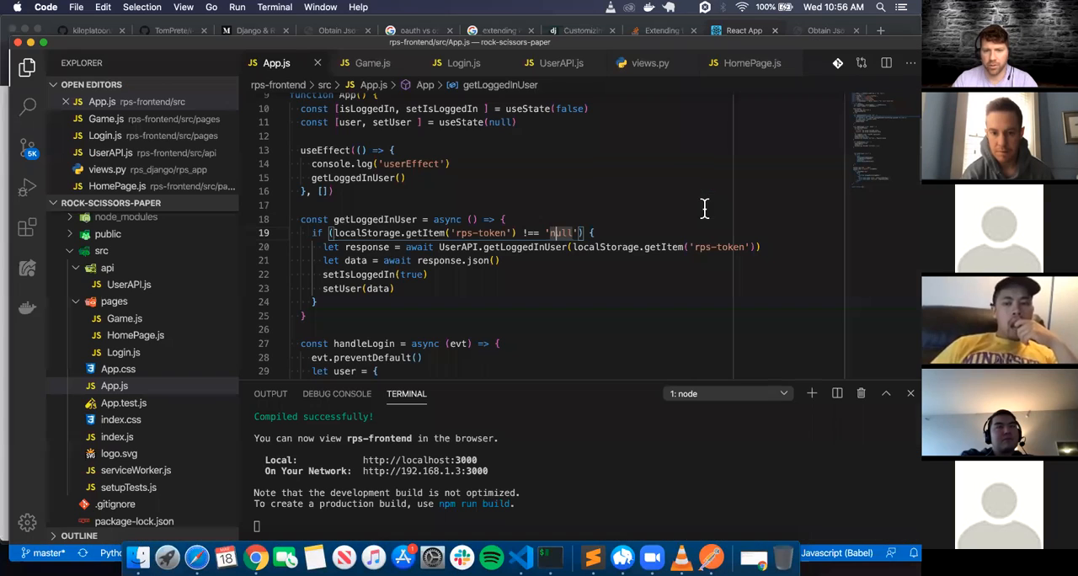
mouse_move(650, 185)
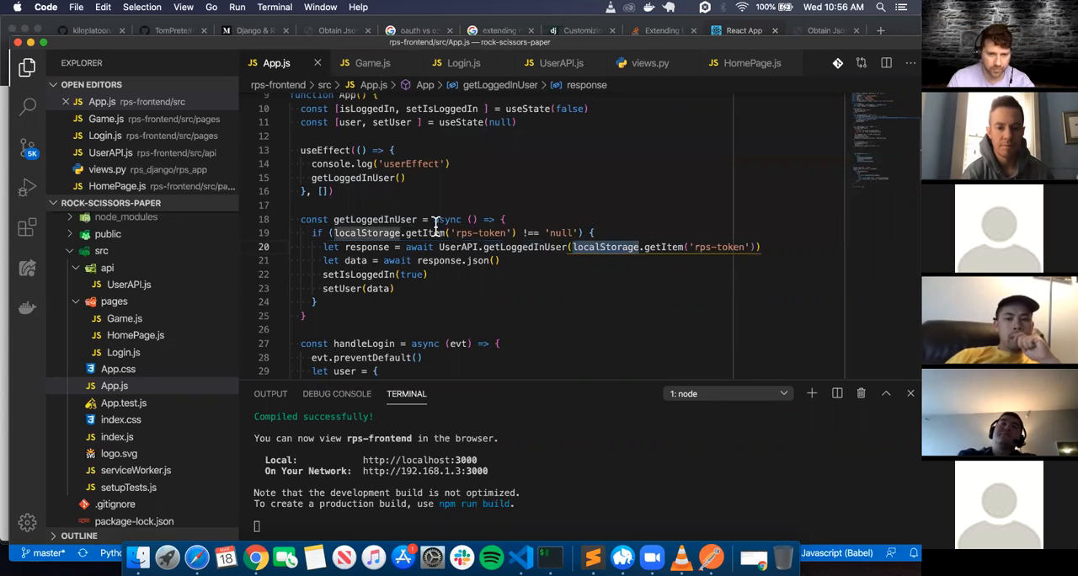
Review App.js, then view UserAPI.js, where getLoggedInUser fetches current_user with a JWT header.
scroll(up, 3)
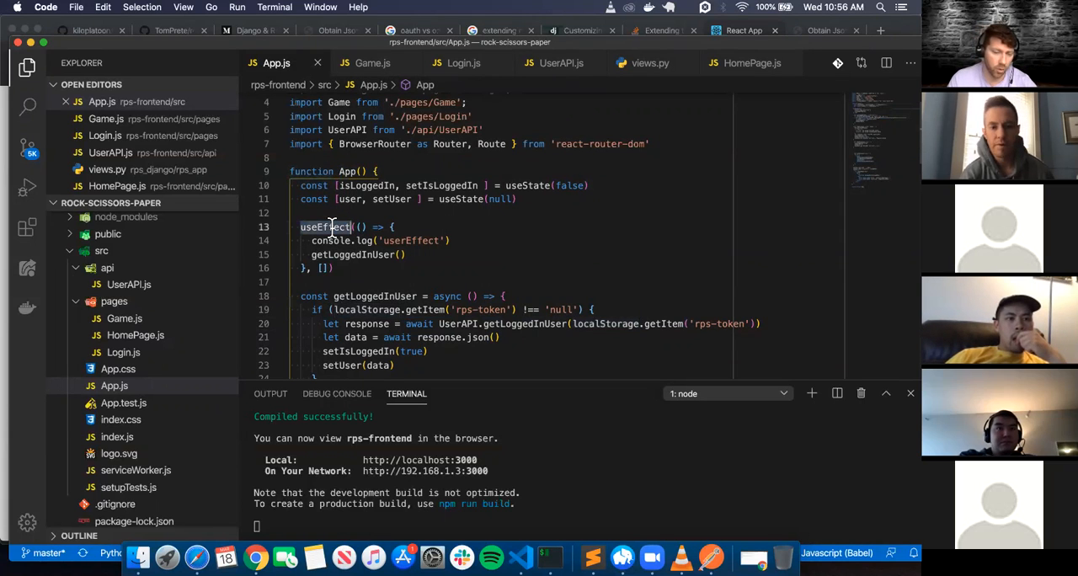
mouse_move(327, 227)
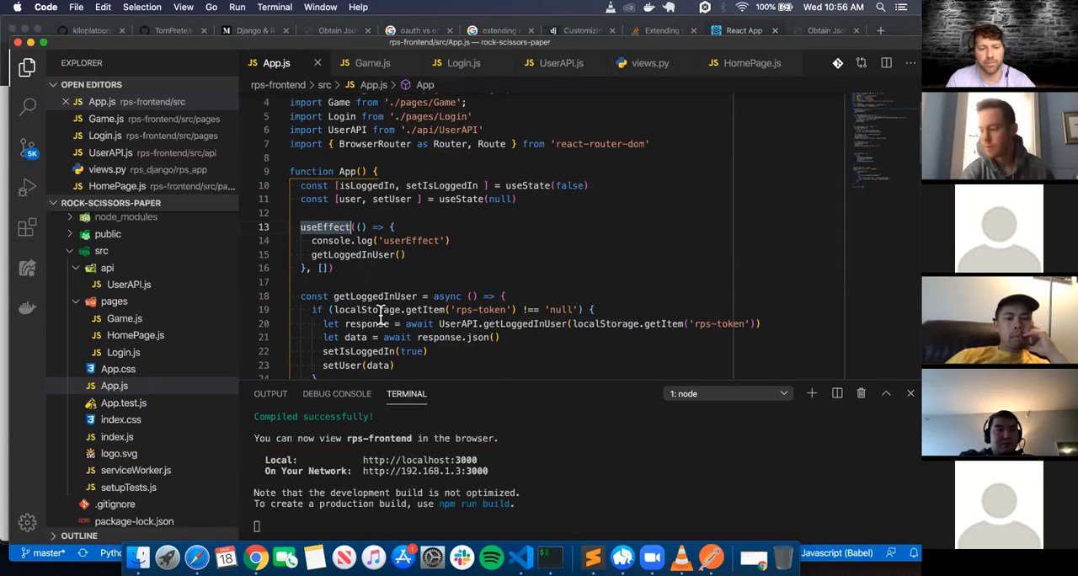
scroll(down, 3)
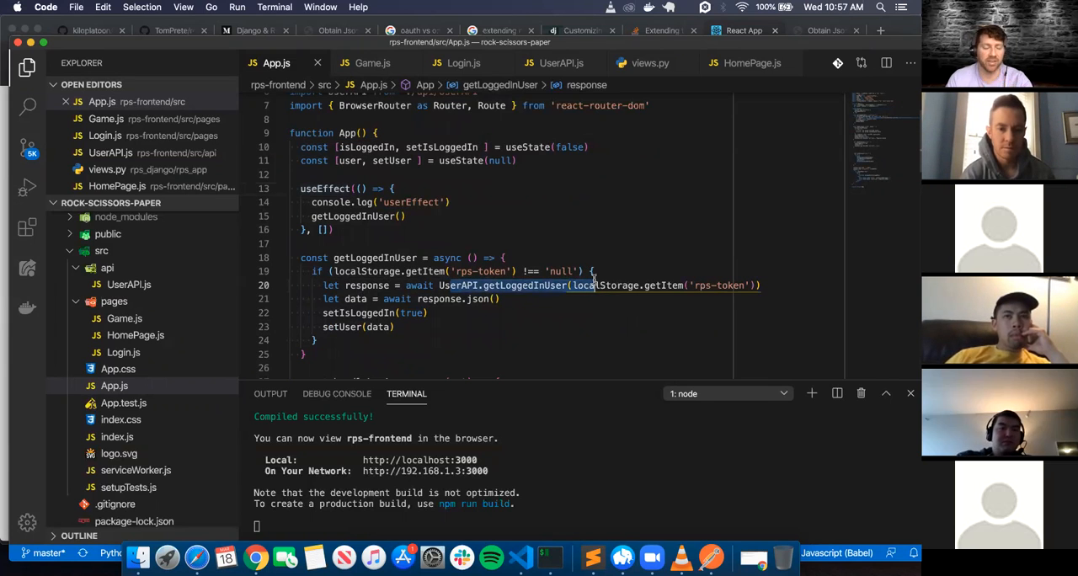
mouse_move(590, 289)
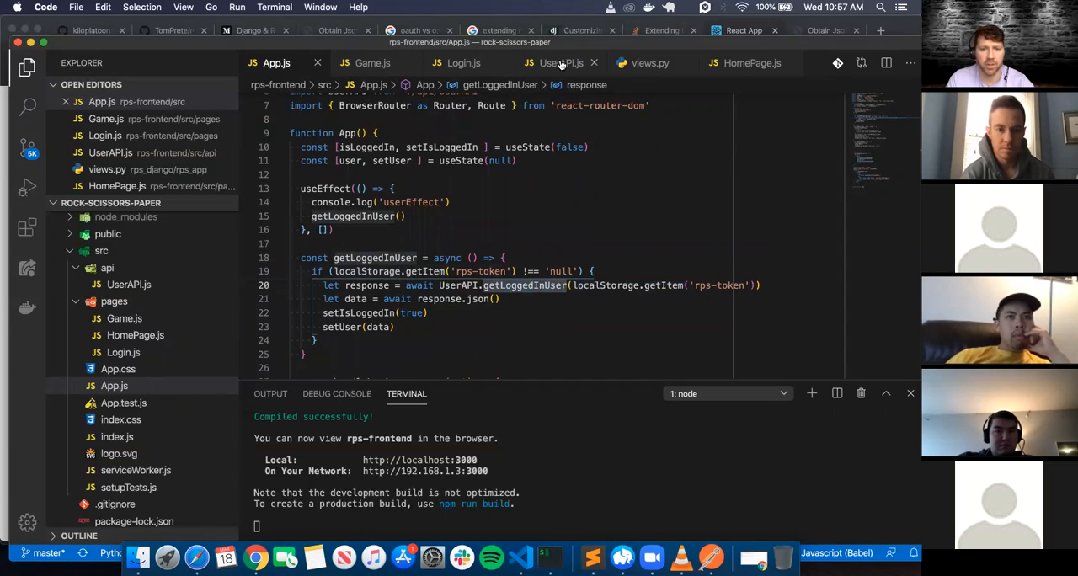
click(560, 62)
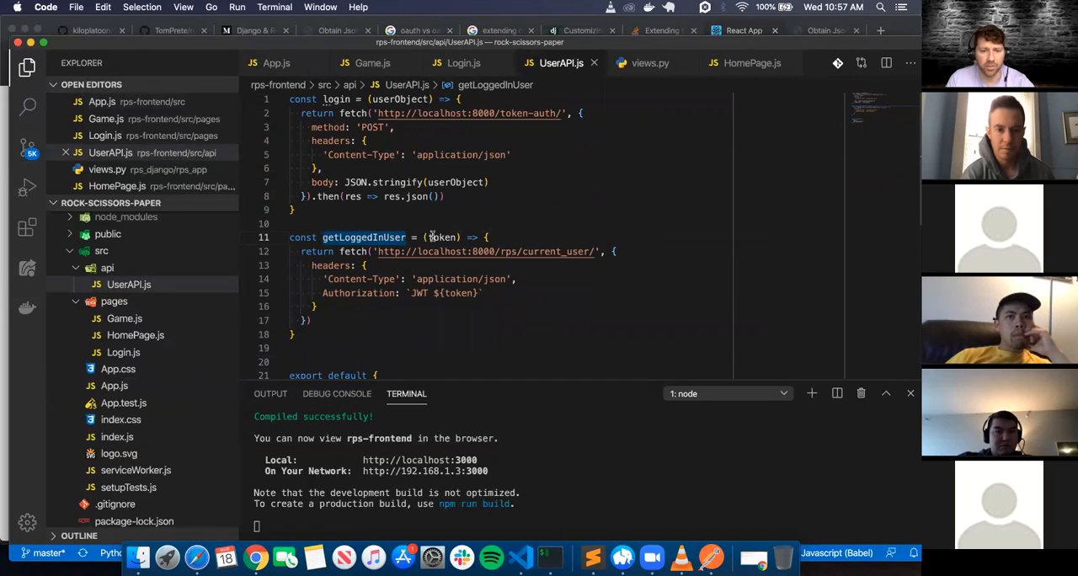
Check the Logout button in Login.js, then go back to App.js.
click(316, 292)
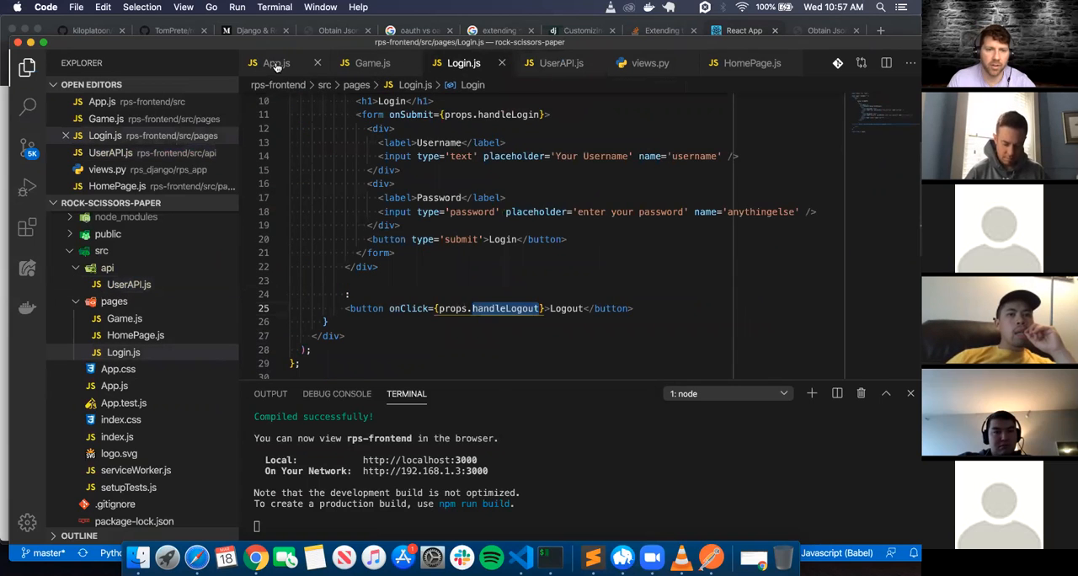
click(276, 62)
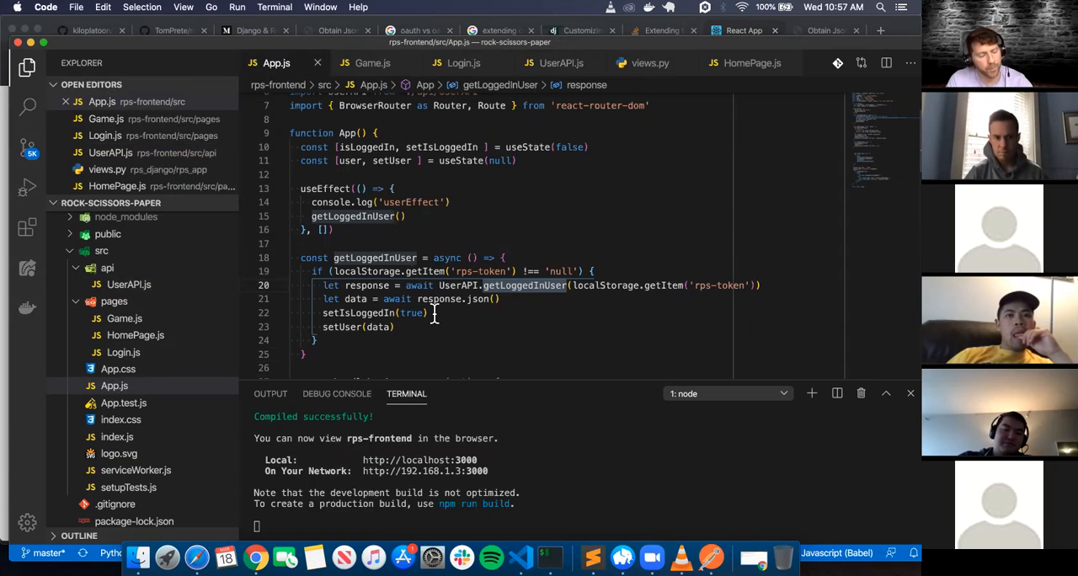
scroll(down, 3)
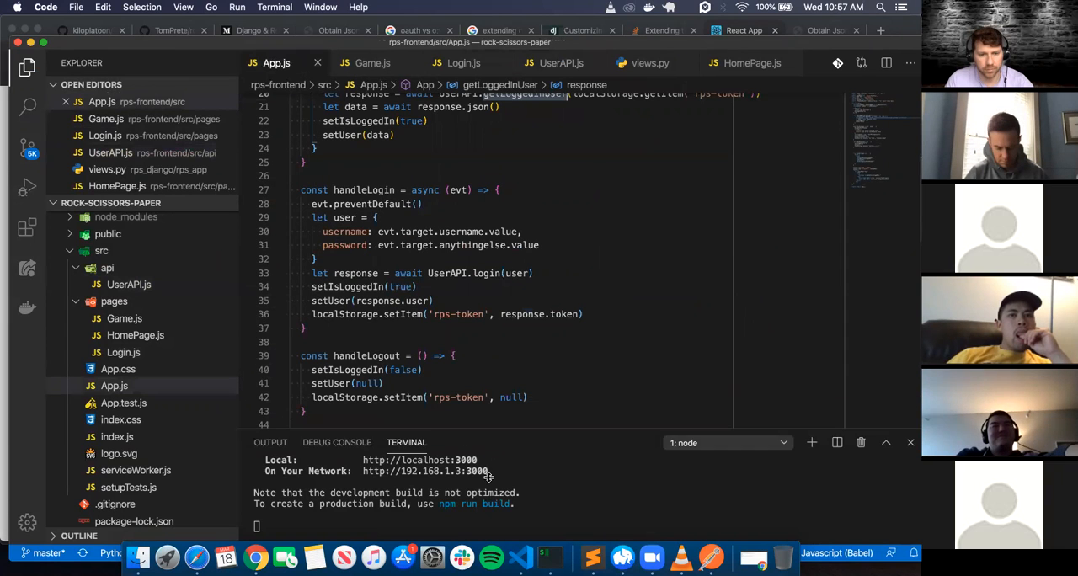
scroll(down, 3)
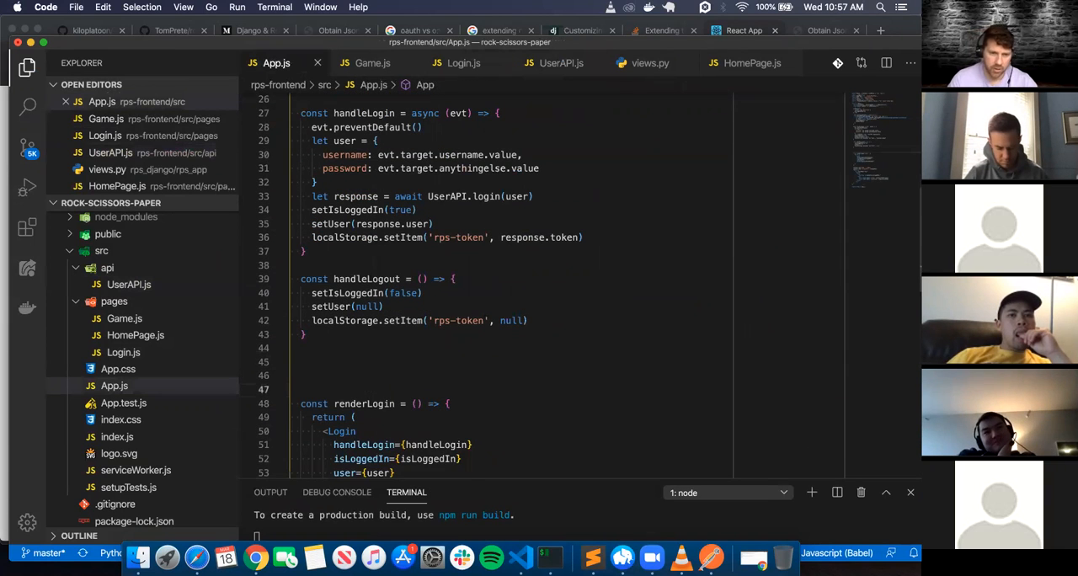